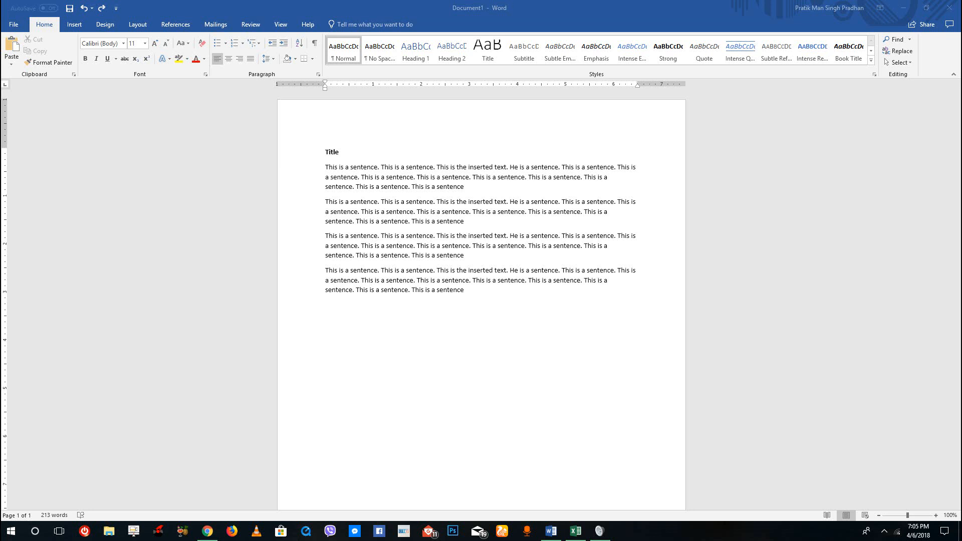
{"action": "mouse_move", "coordinate": [600, 301]}
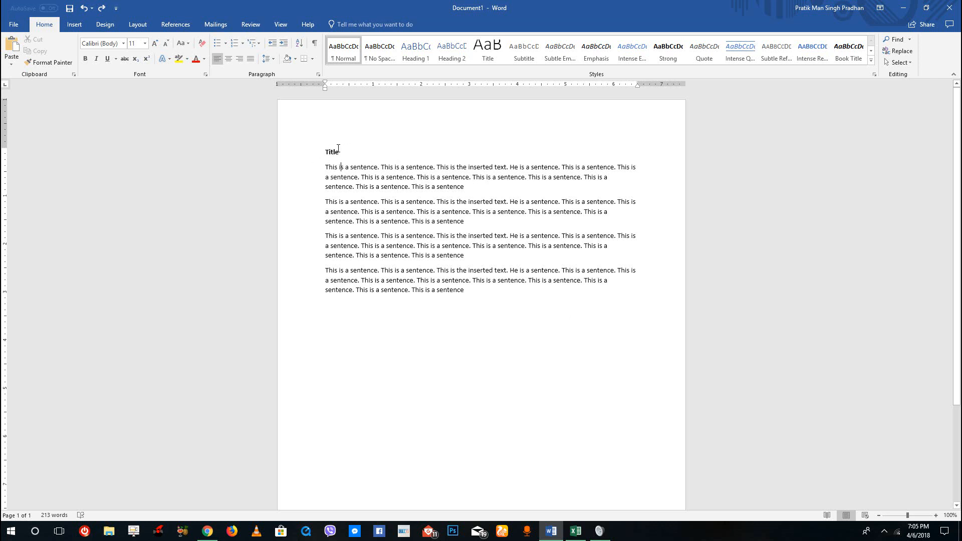
- Change the bold heading 'Title' to 'Main Title' and select it for copying
{"action": "double_click", "coordinate": [333, 152]}
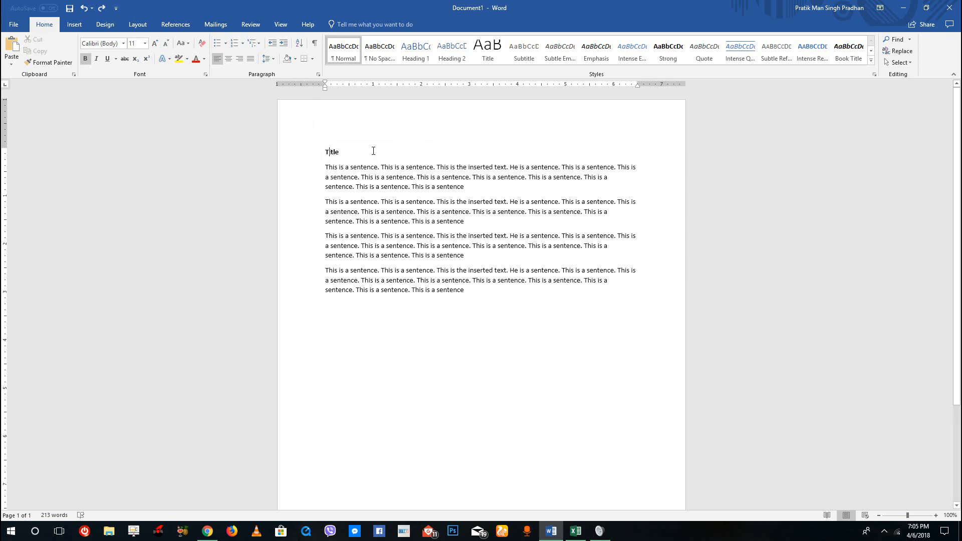
{"action": "type", "text": "Main"}
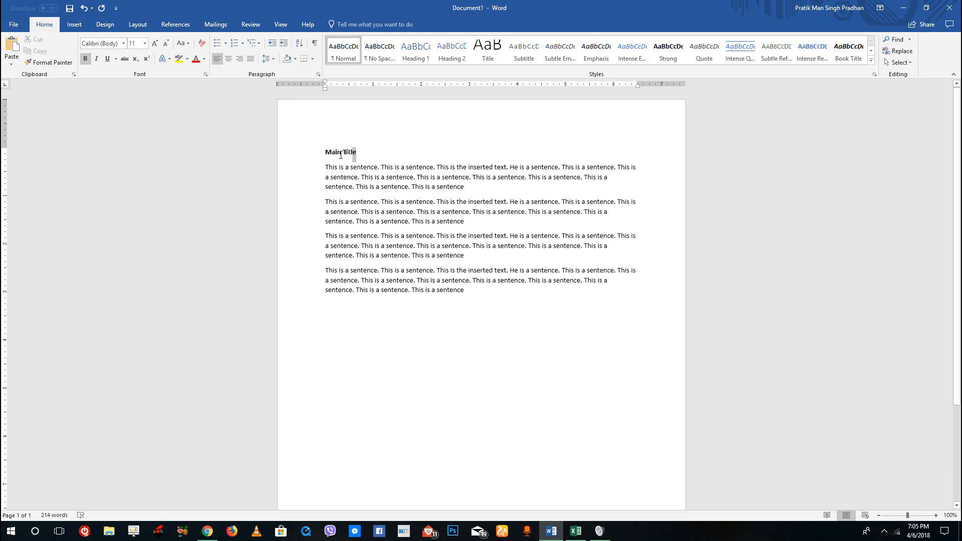
{"action": "double_click", "coordinate": [340, 153]}
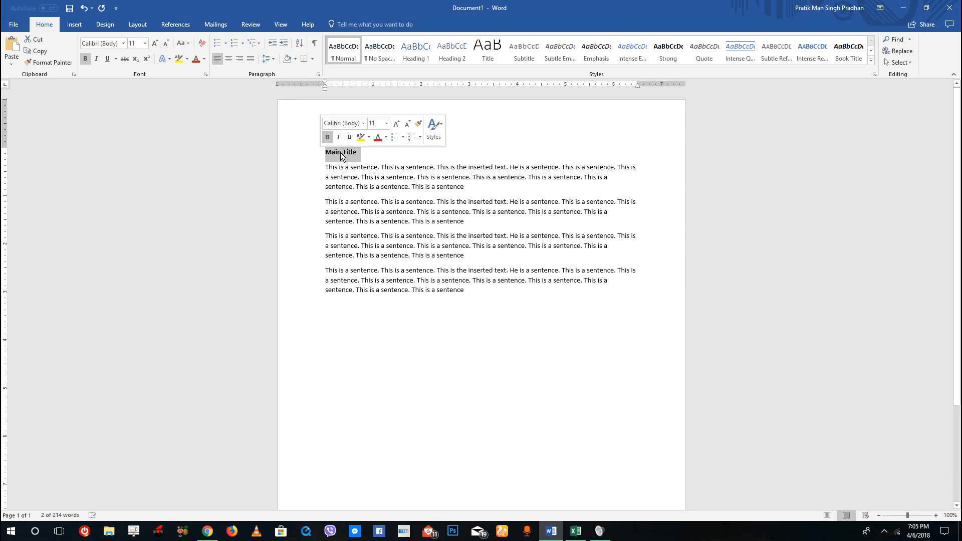
{"action": "right_click", "coordinate": [342, 155]}
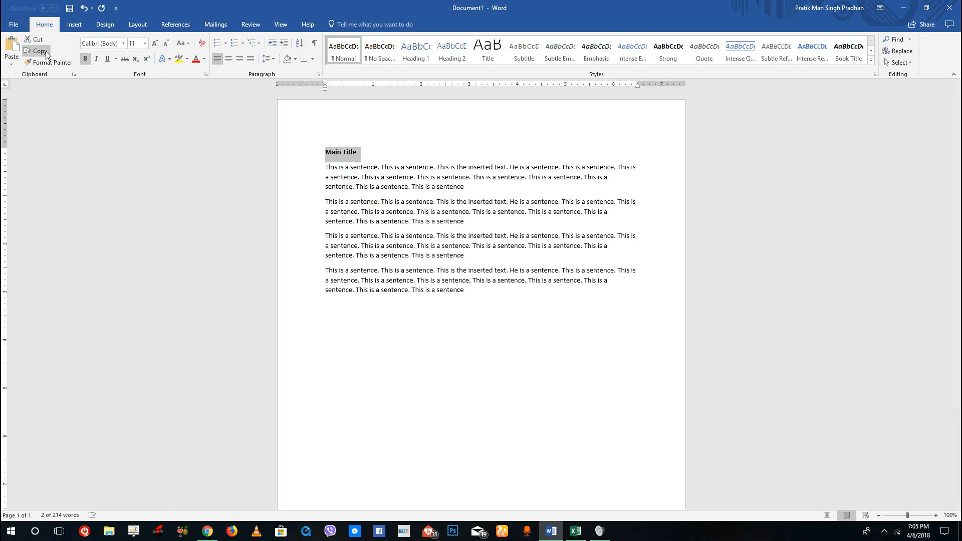
{"action": "mouse_move", "coordinate": [202, 99]}
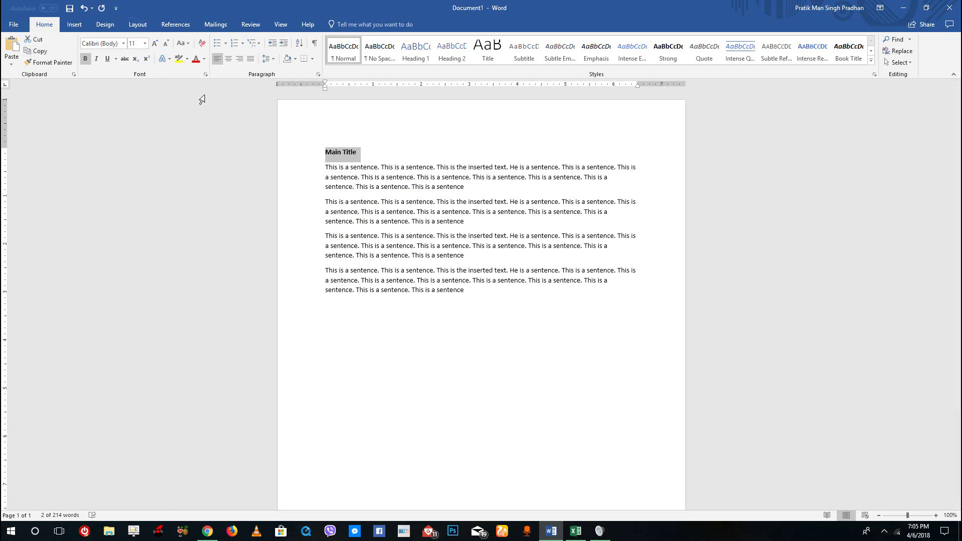
{"action": "mouse_move", "coordinate": [440, 207]}
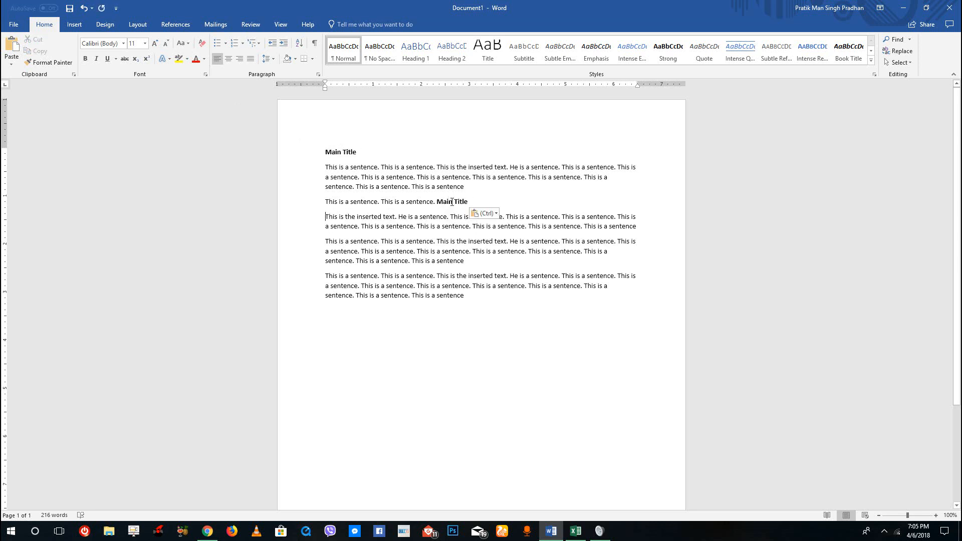
{"action": "mouse_move", "coordinate": [496, 218]}
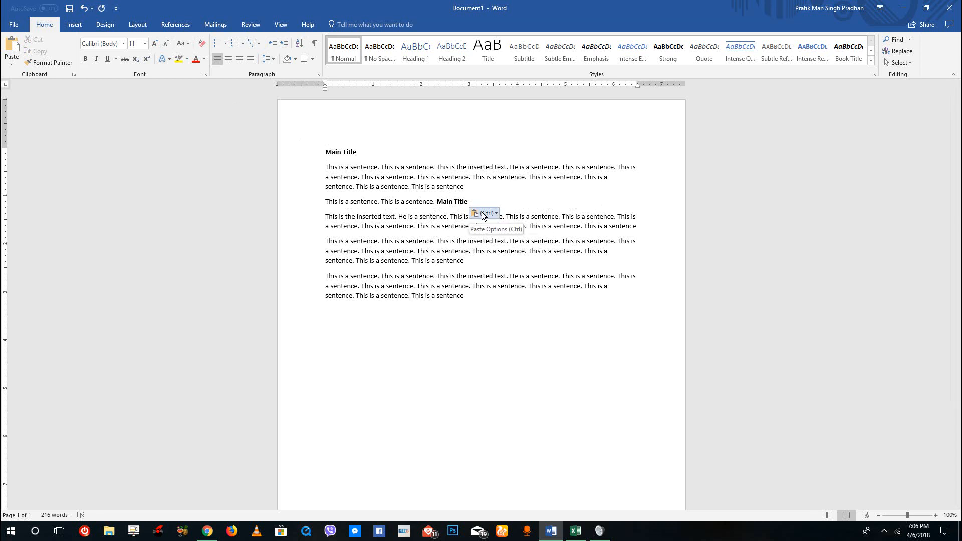
- Paste 'Main Title' after paragraph two's second sentence as Keep Text Only
{"action": "left_click", "coordinate": [484, 213]}
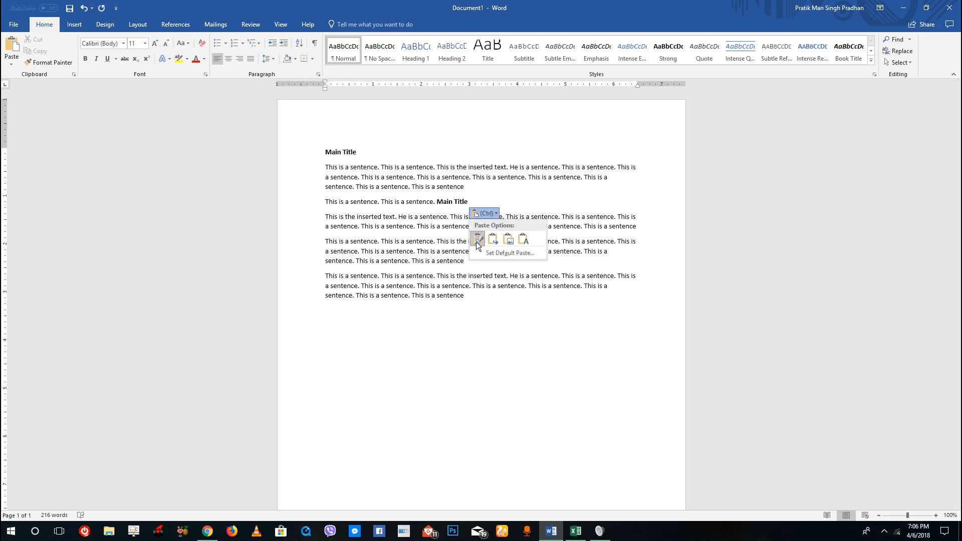
{"action": "mouse_move", "coordinate": [462, 224]}
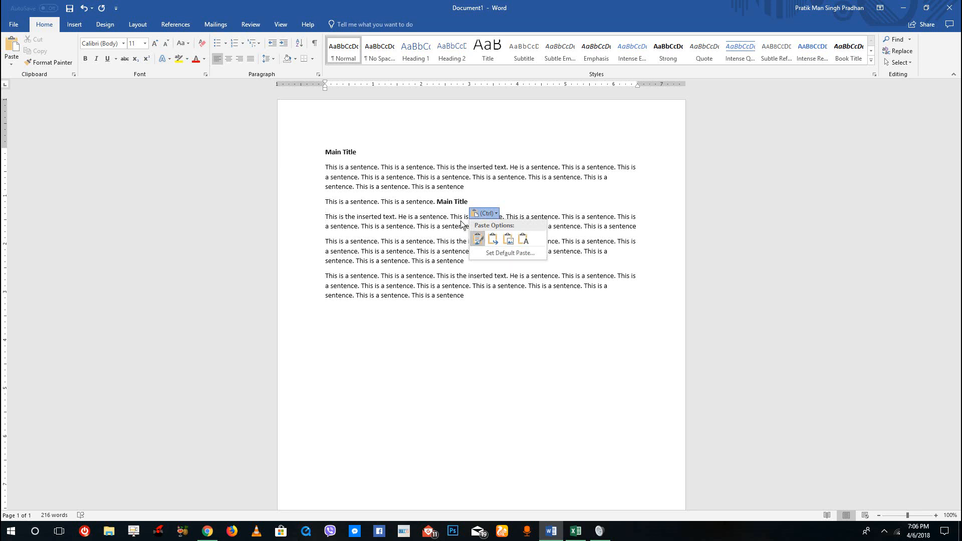
{"action": "mouse_move", "coordinate": [457, 206]}
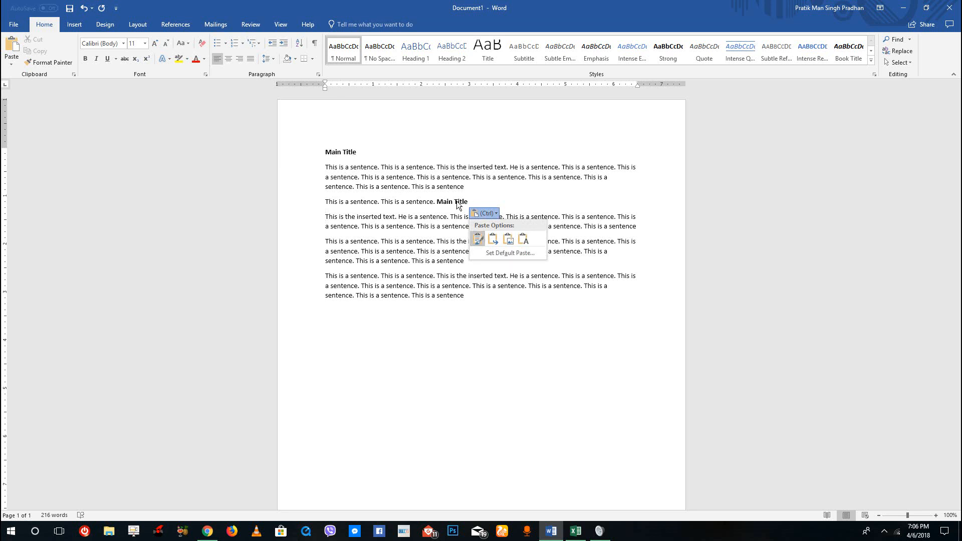
{"action": "mouse_move", "coordinate": [493, 239]}
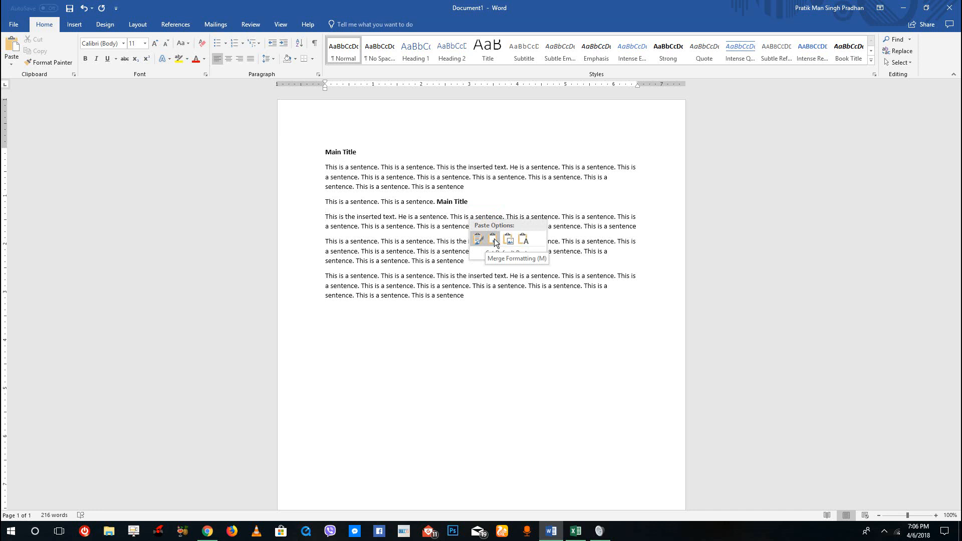
{"action": "left_click", "coordinate": [478, 240]}
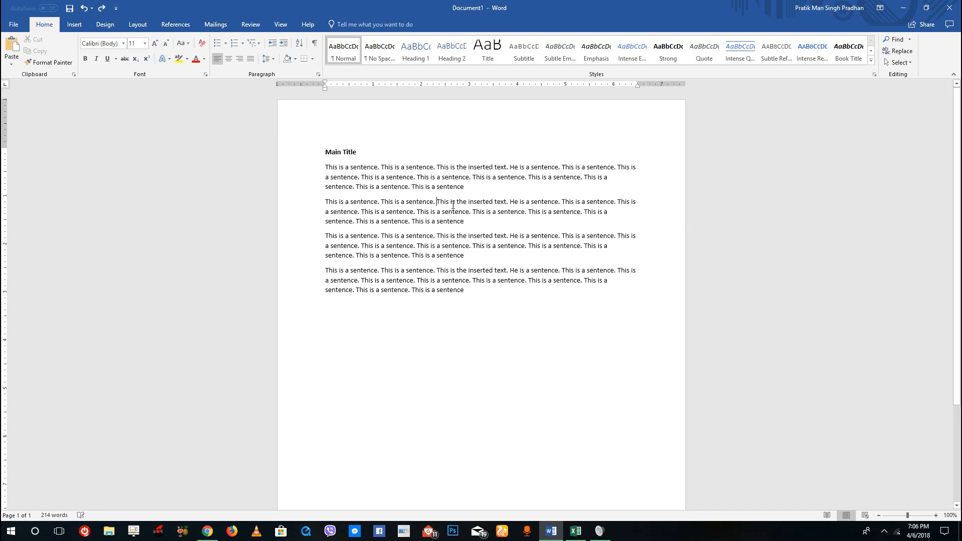
{"action": "key", "text": "ctrl+v"}
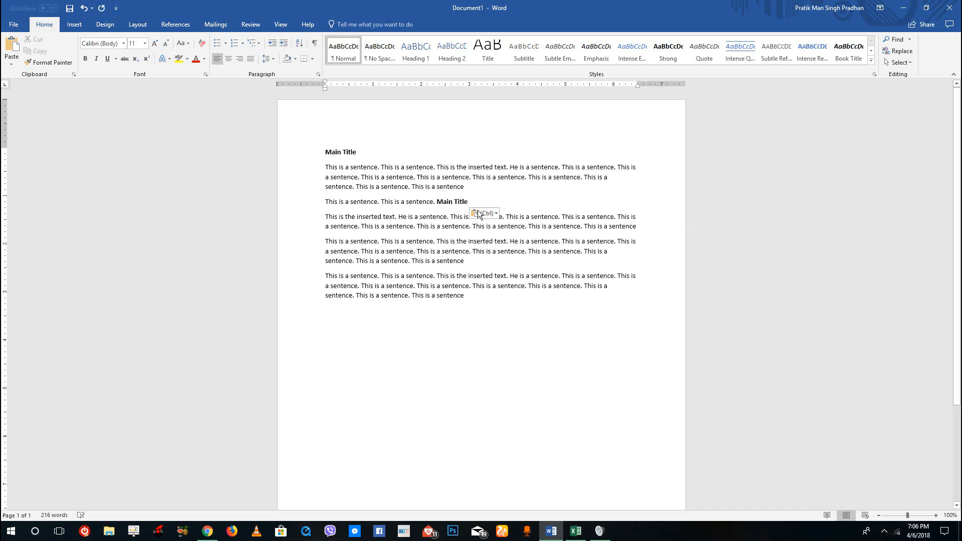
{"action": "left_click", "coordinate": [480, 213]}
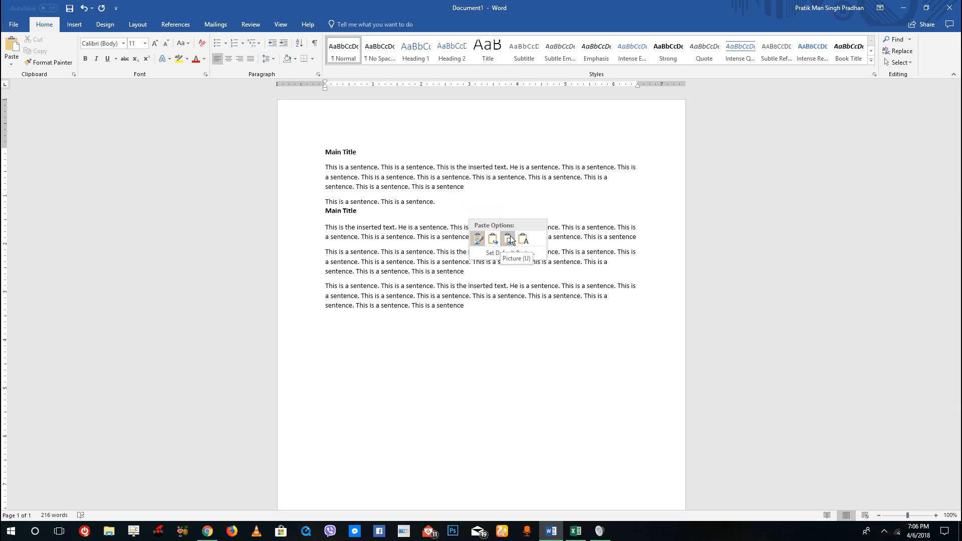
{"action": "left_click", "coordinate": [508, 238]}
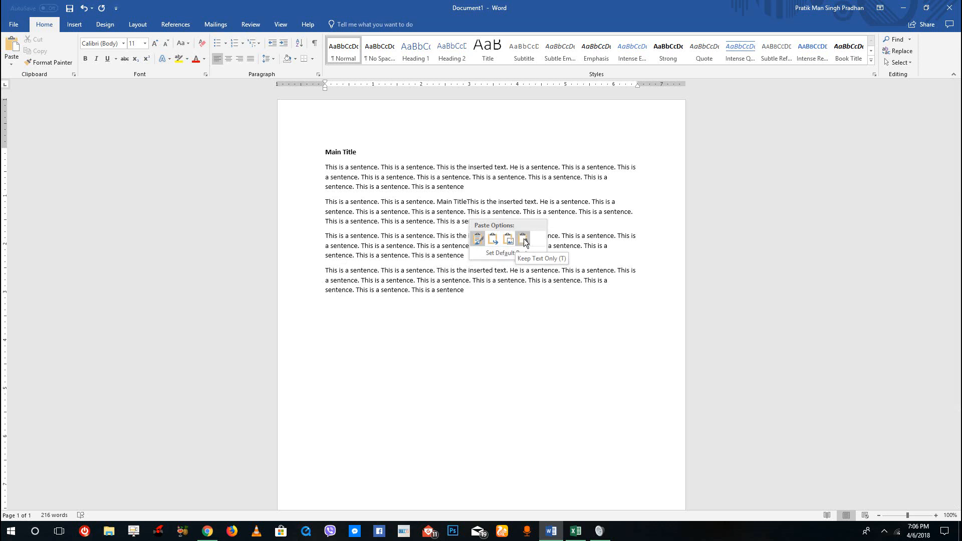
{"action": "left_click", "coordinate": [523, 238]}
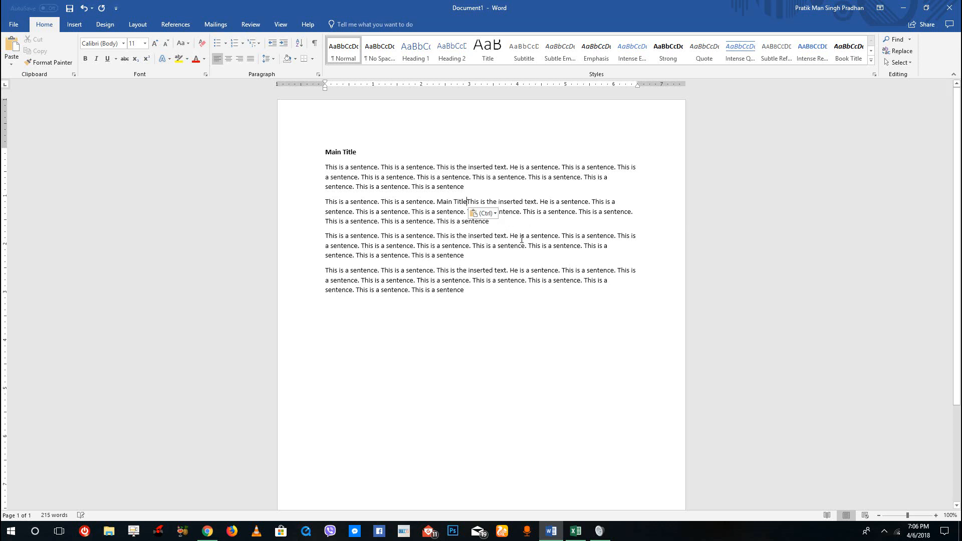
{"action": "mouse_move", "coordinate": [480, 213]}
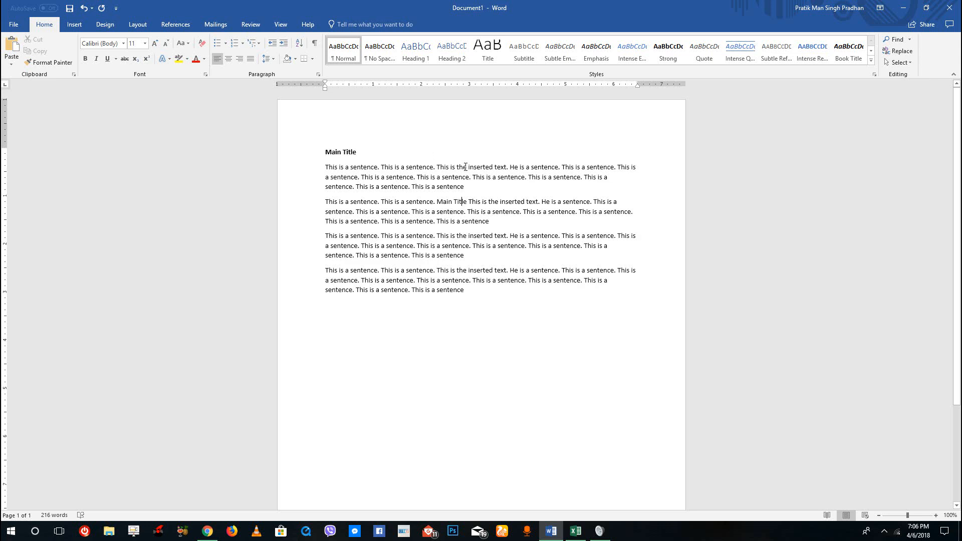
- Zoom the page view in so the text fills the window width
{"action": "left_click", "coordinate": [280, 25]}
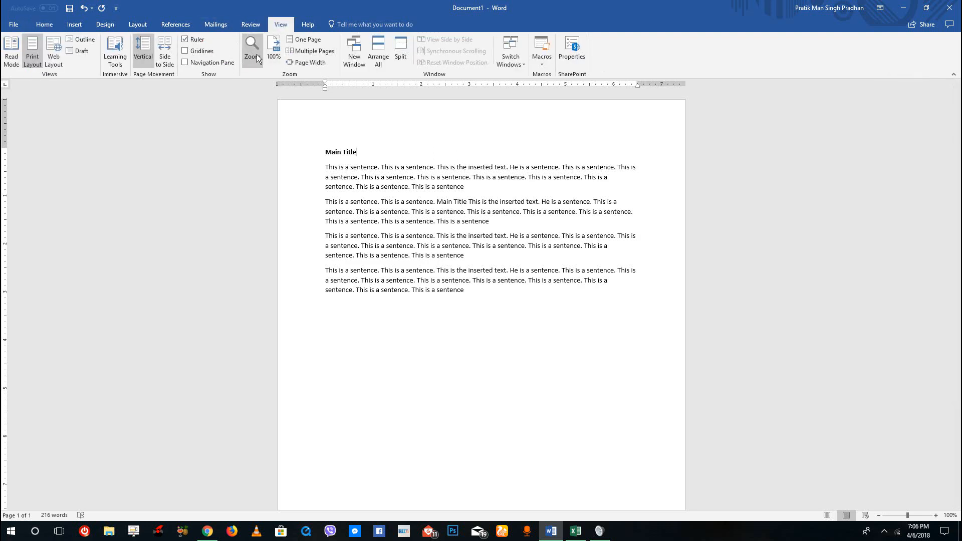
{"action": "left_click", "coordinate": [252, 49]}
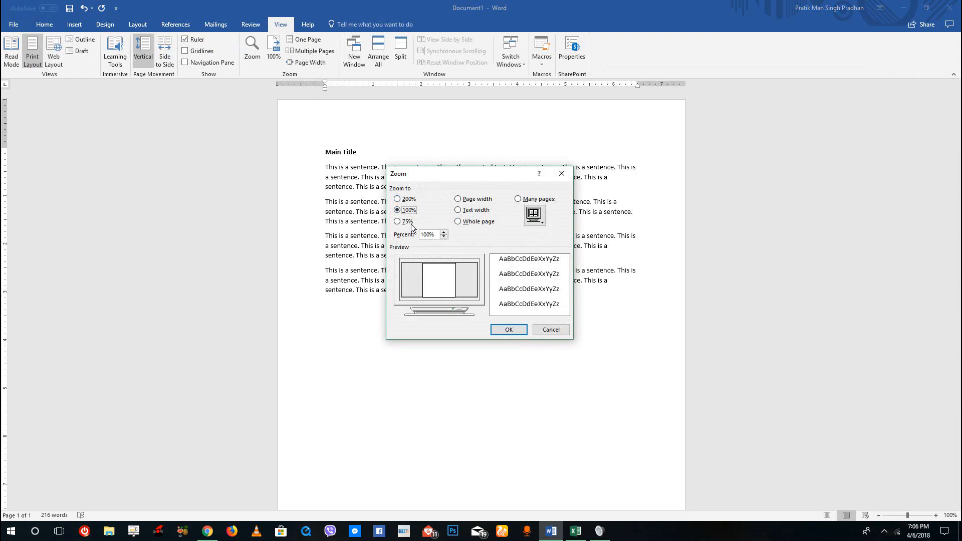
{"action": "left_click", "coordinate": [509, 330]}
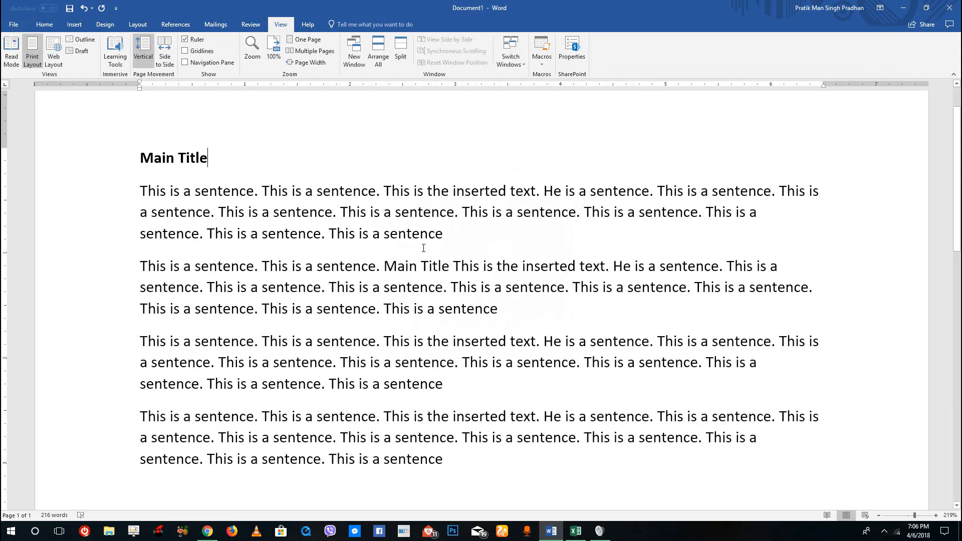
{"action": "left_click", "coordinate": [43, 24]}
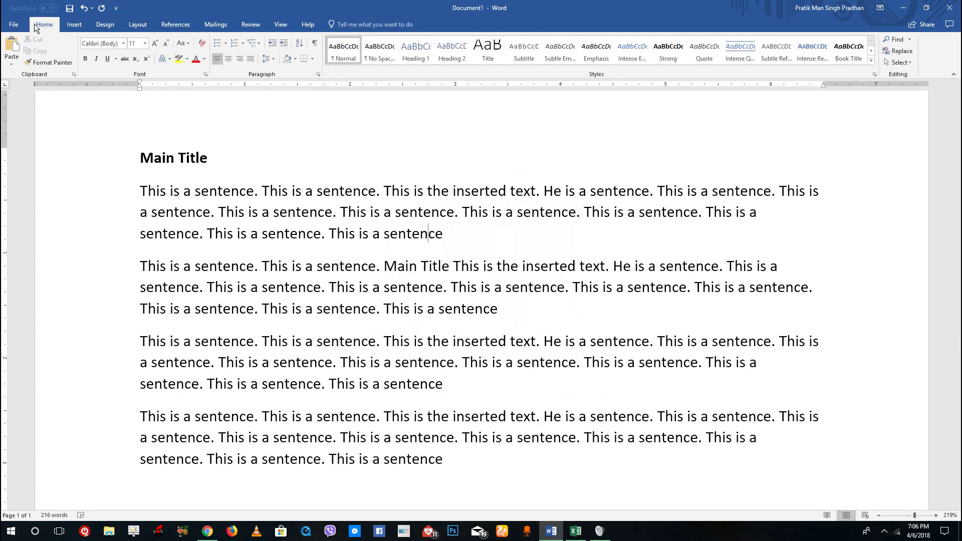
{"action": "mouse_move", "coordinate": [410, 207]}
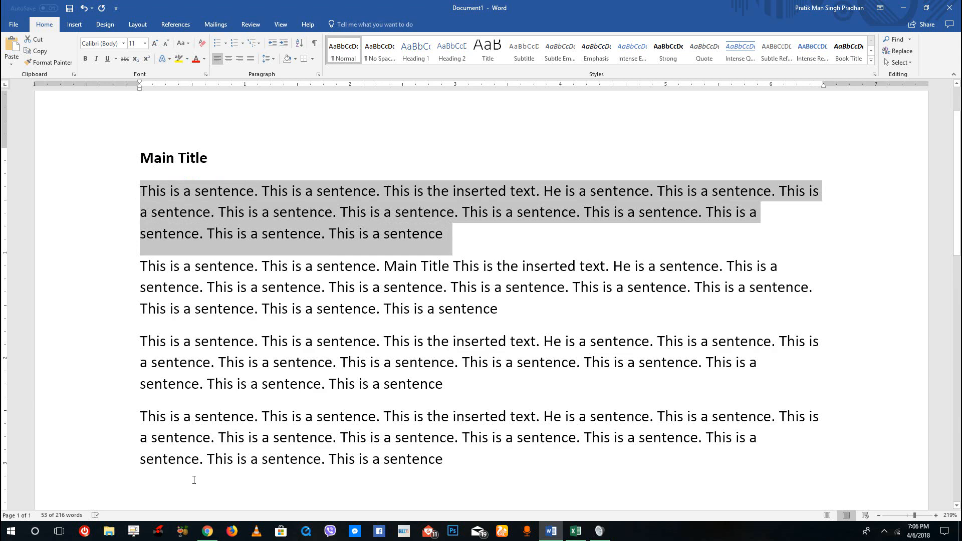
- Cut the top paragraph and paste it lower down, keeping source formatting
{"action": "right_click", "coordinate": [245, 216]}
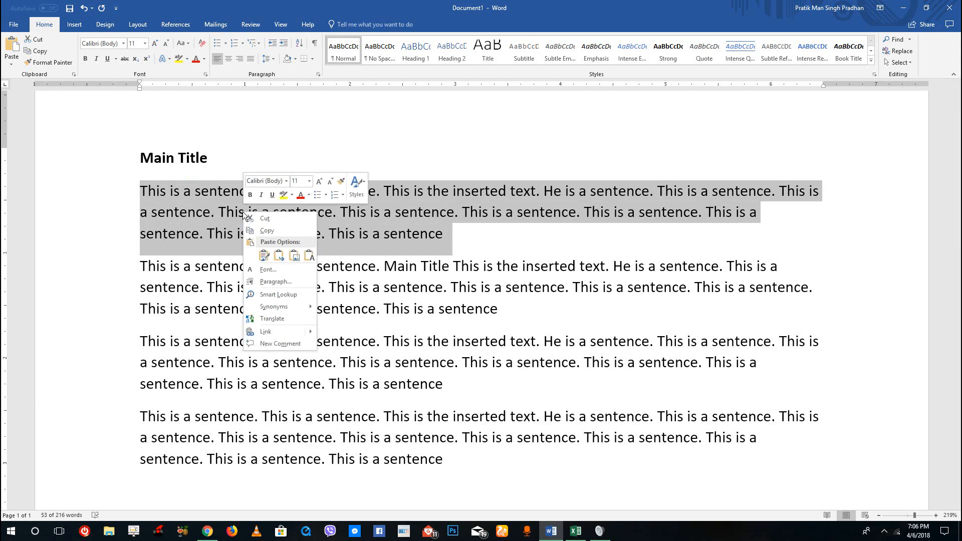
{"action": "left_click", "coordinate": [264, 219]}
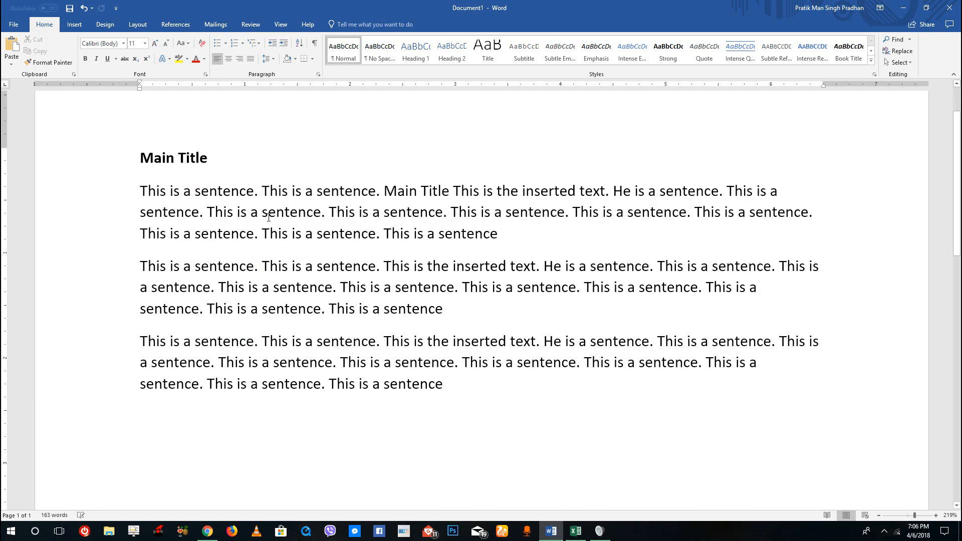
{"action": "left_click", "coordinate": [141, 191]}
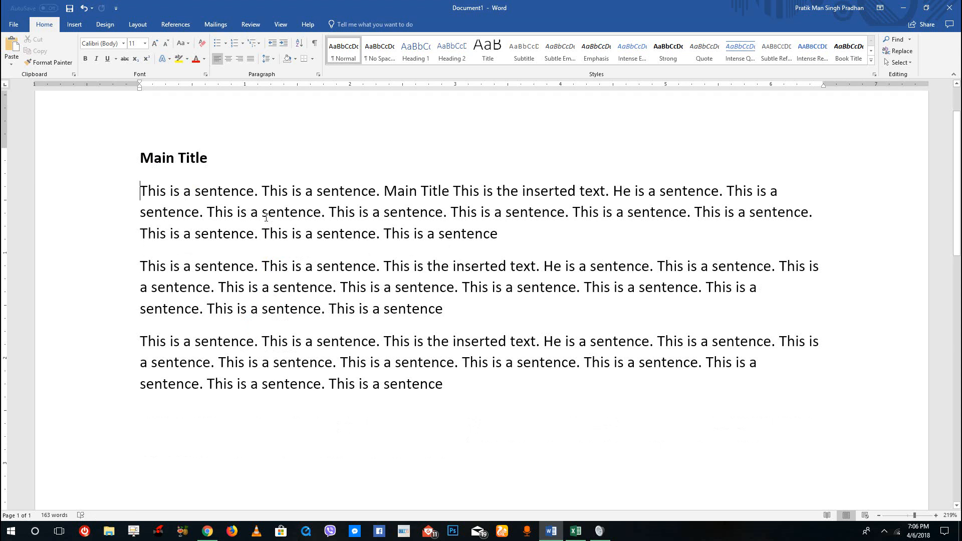
{"action": "mouse_move", "coordinate": [306, 336]}
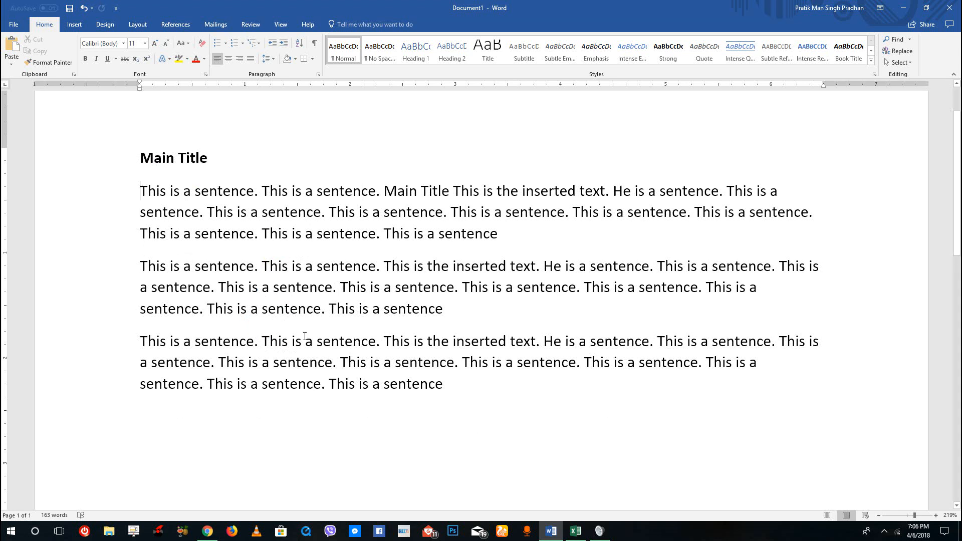
{"action": "mouse_move", "coordinate": [508, 385]}
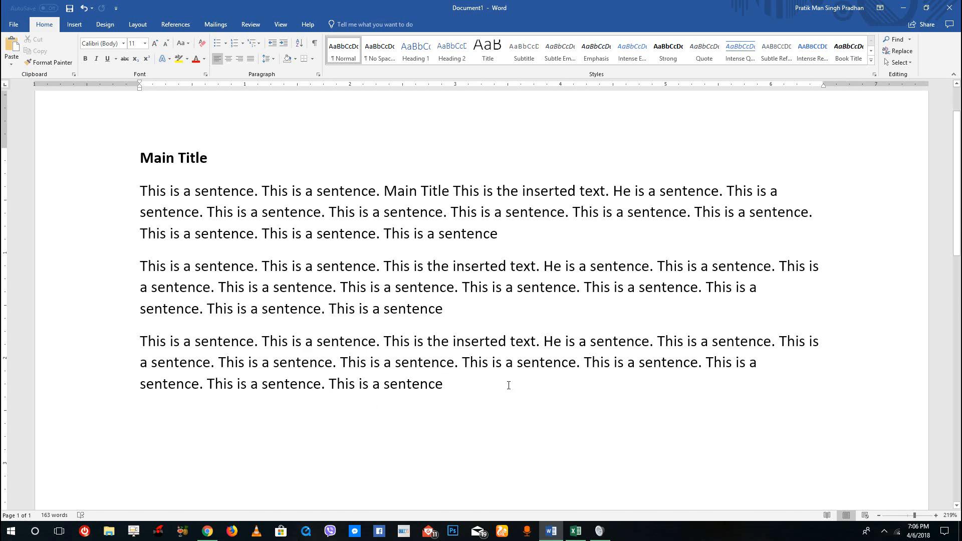
{"action": "left_click", "coordinate": [140, 416]}
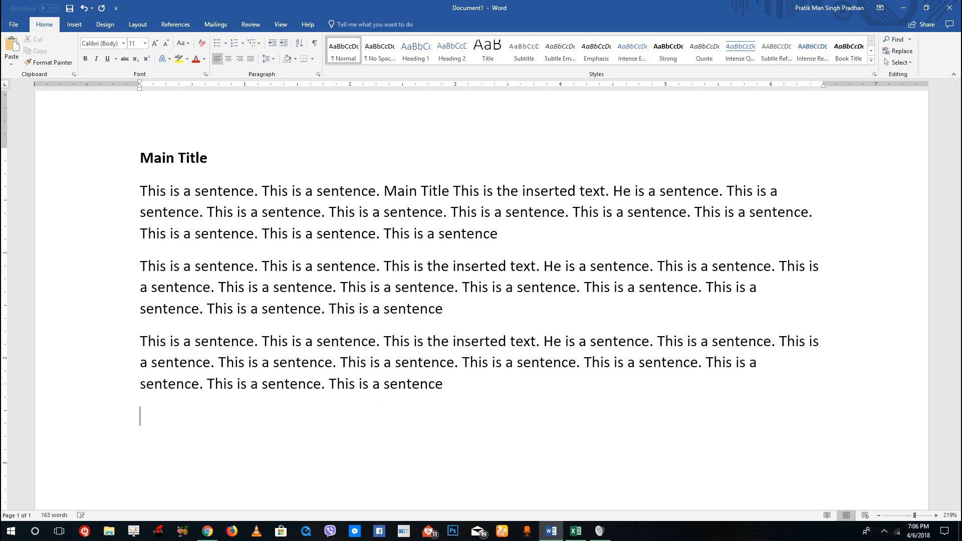
{"action": "left_click", "coordinate": [168, 308]}
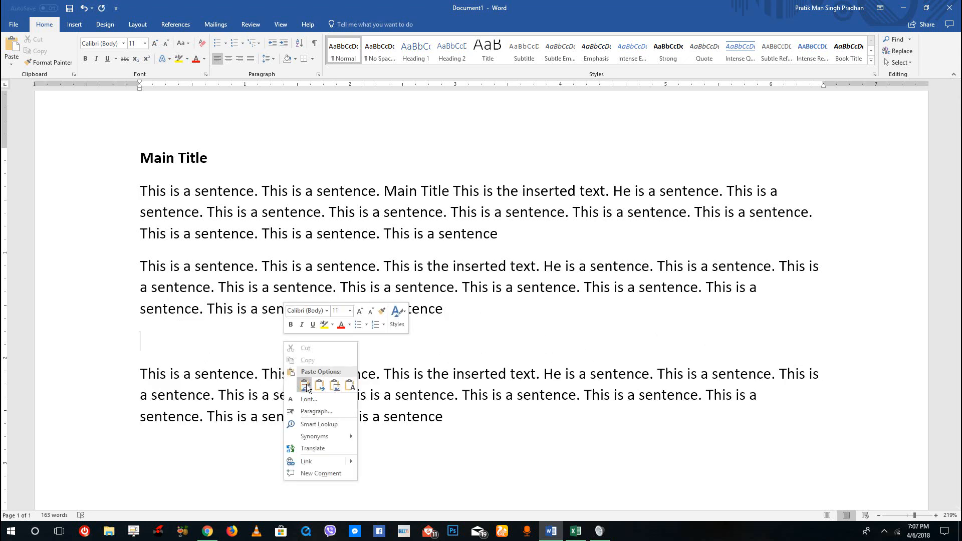
{"action": "left_click", "coordinate": [304, 385]}
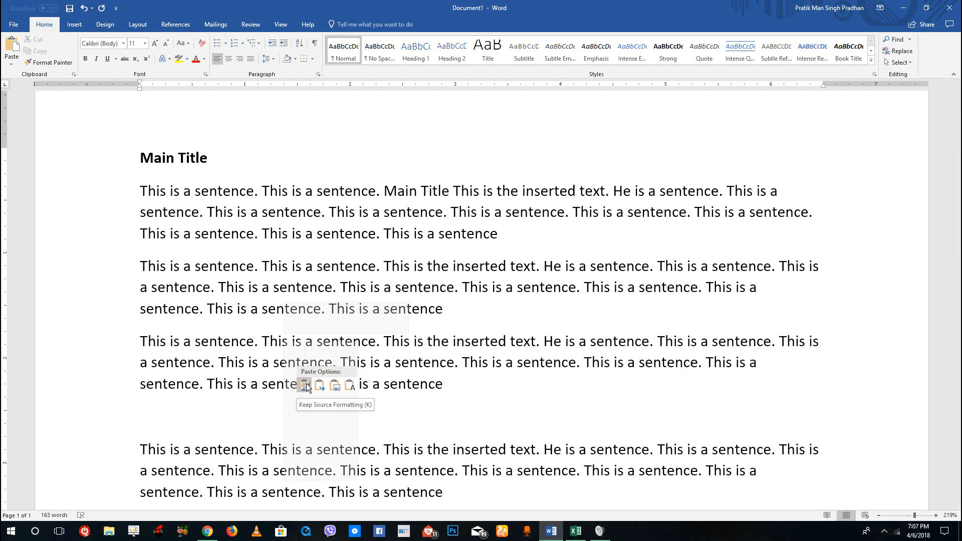
{"action": "mouse_move", "coordinate": [336, 386]}
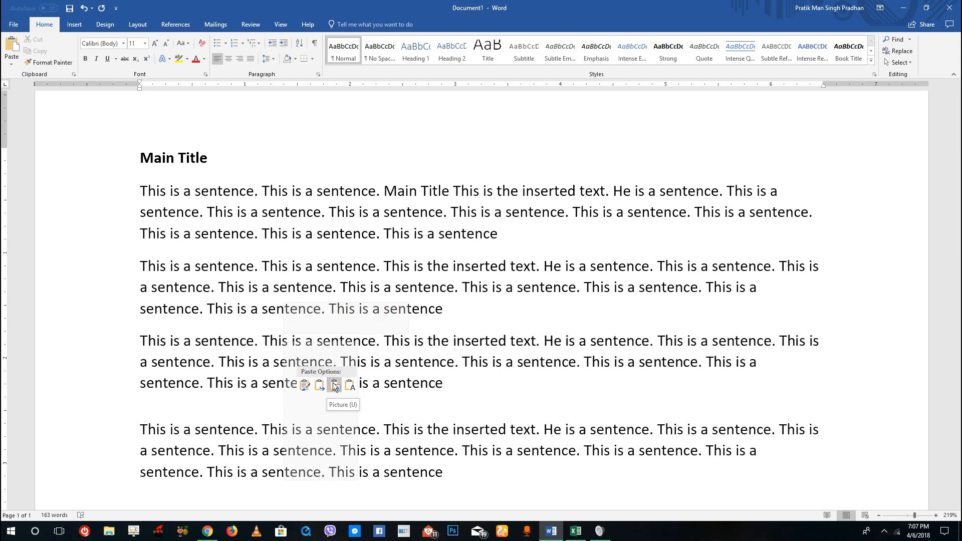
{"action": "left_click", "coordinate": [335, 385]}
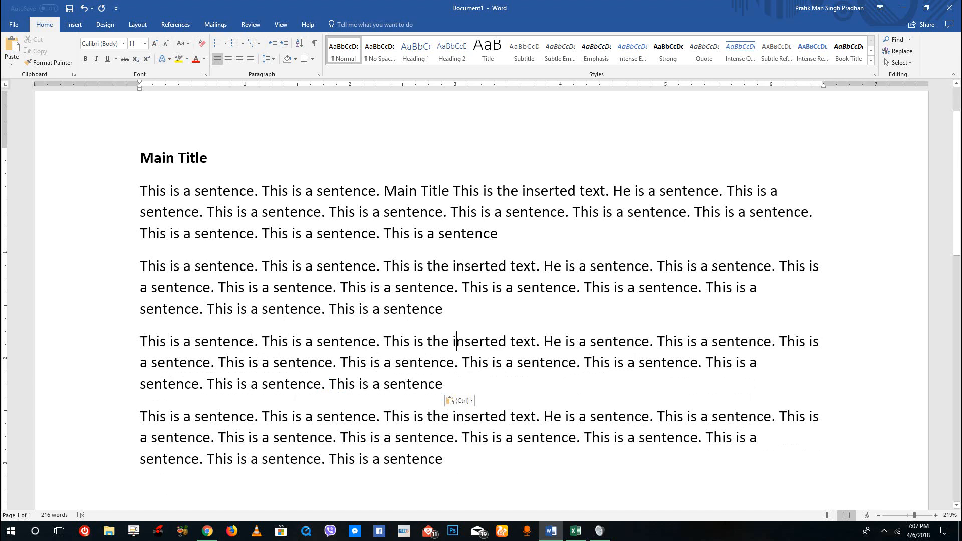
{"action": "mouse_move", "coordinate": [268, 247]}
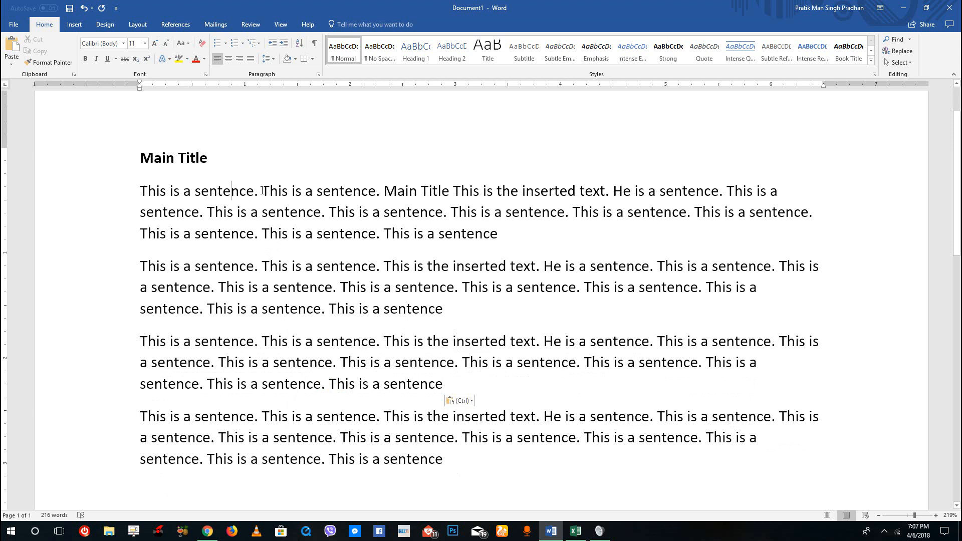
{"action": "mouse_move", "coordinate": [255, 191]}
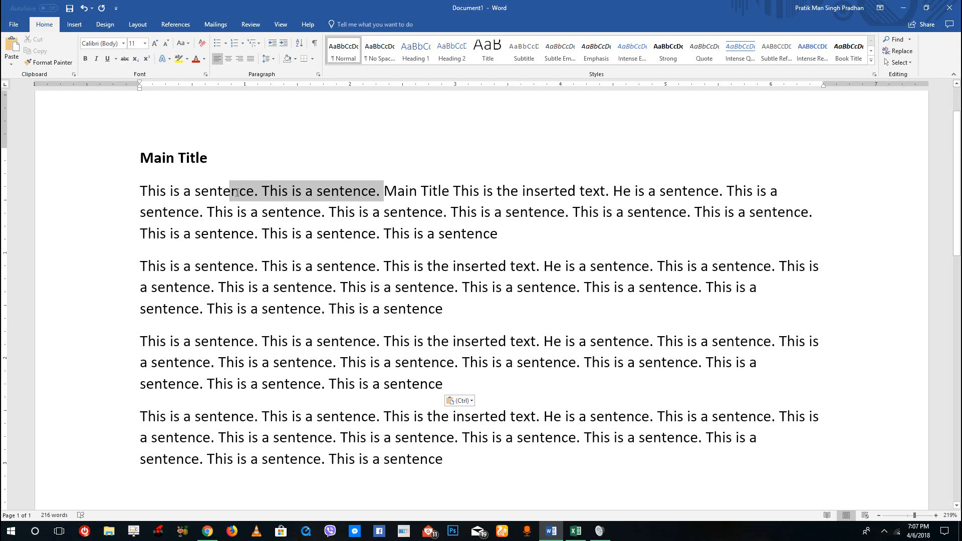
{"action": "double_click", "coordinate": [416, 191]}
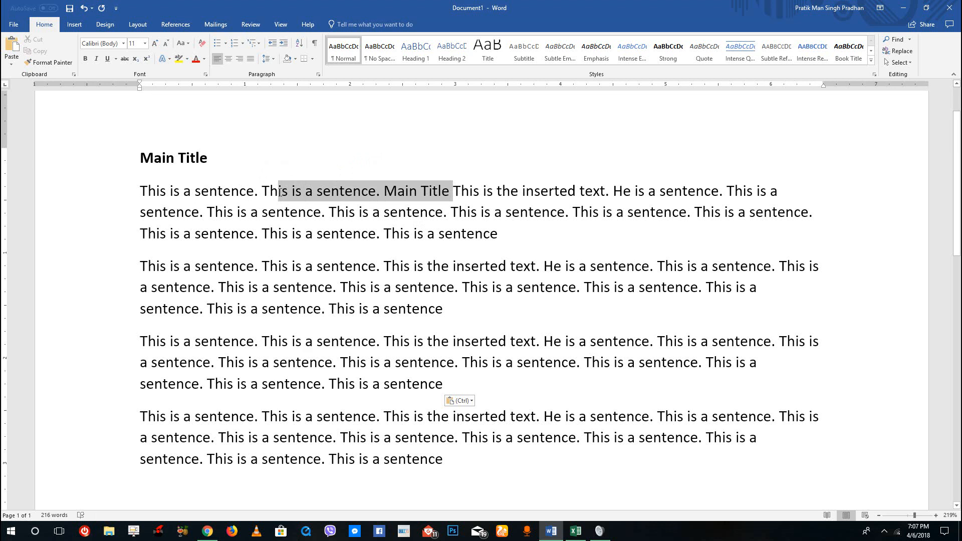
{"action": "left_click", "coordinate": [432, 191]}
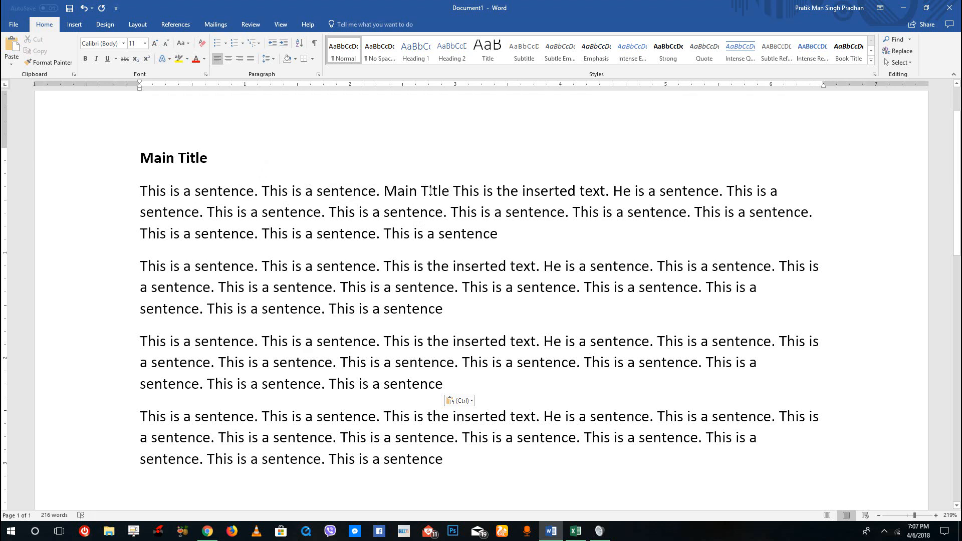
{"action": "double_click", "coordinate": [421, 191]}
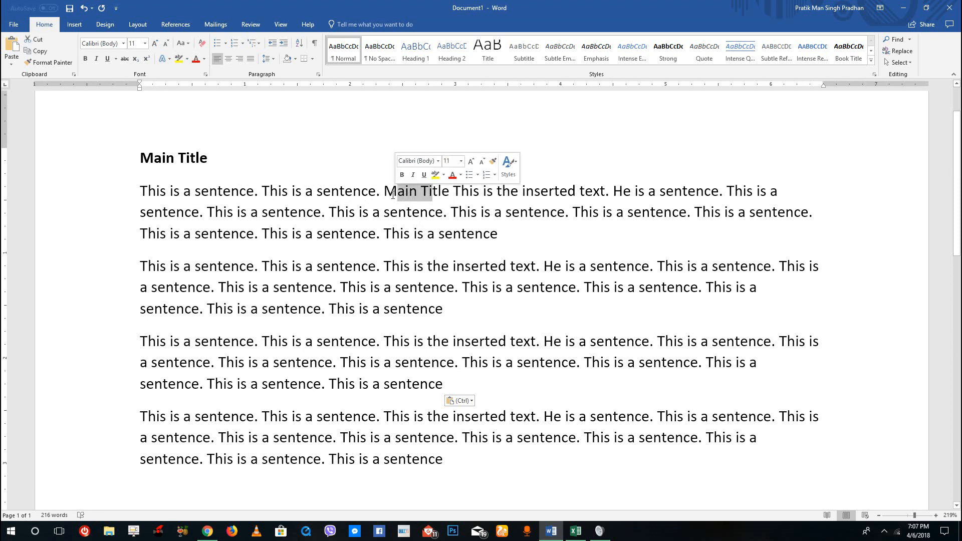
{"action": "left_click", "coordinate": [322, 191]}
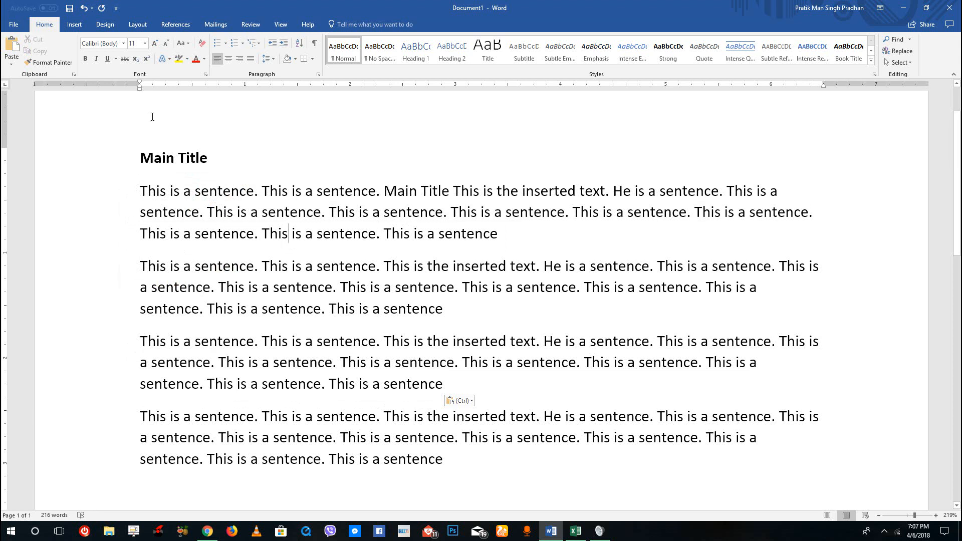
{"action": "mouse_move", "coordinate": [11, 50]}
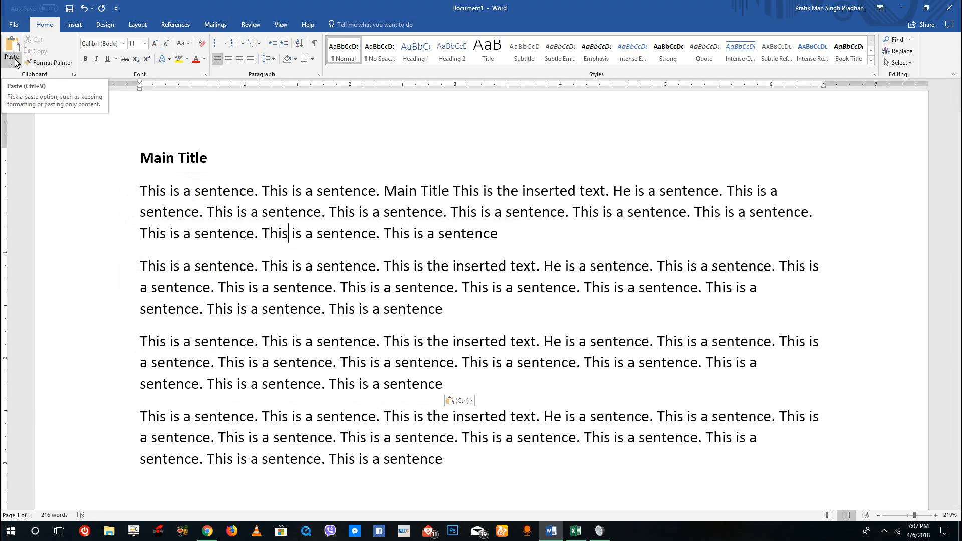
{"action": "left_click", "coordinate": [11, 55]}
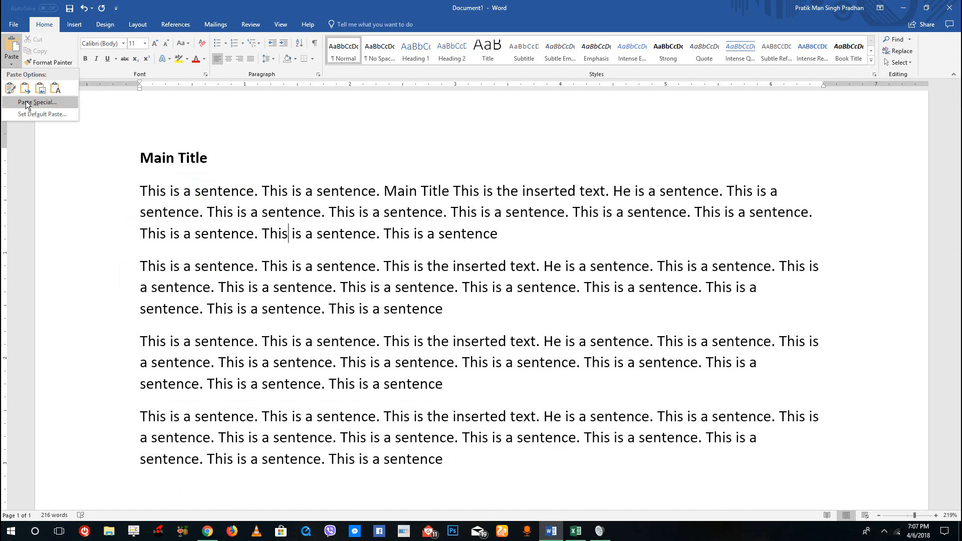
{"action": "left_click", "coordinate": [25, 88]}
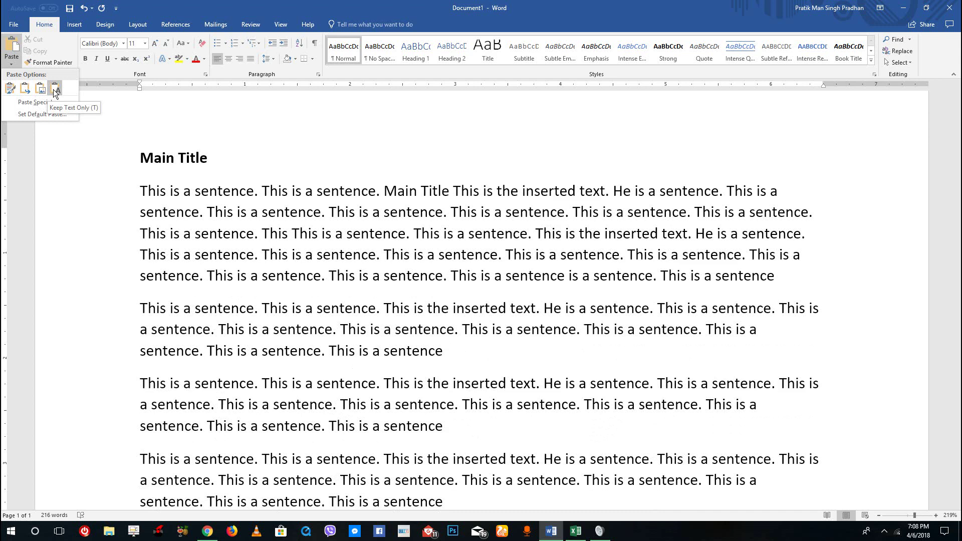
{"action": "left_click", "coordinate": [55, 87]}
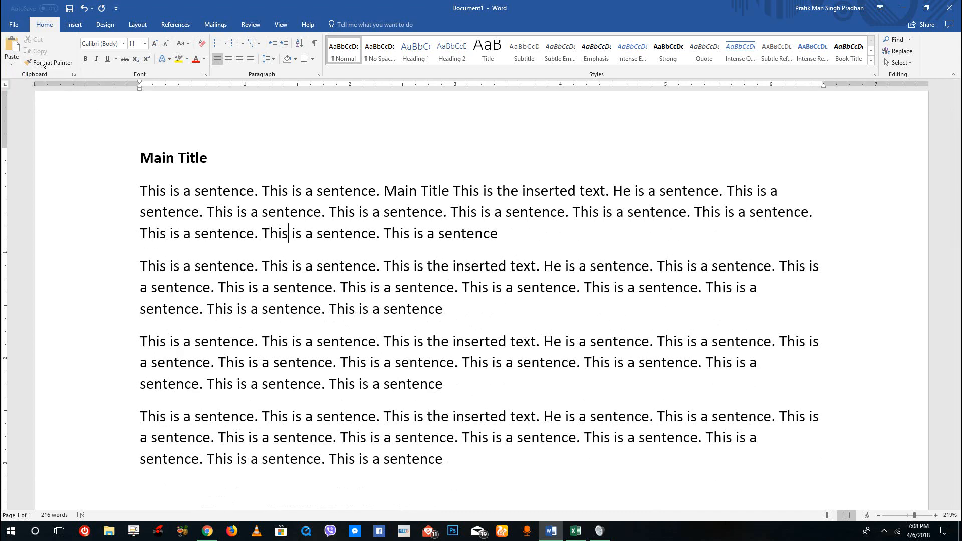
{"action": "mouse_move", "coordinate": [228, 243]}
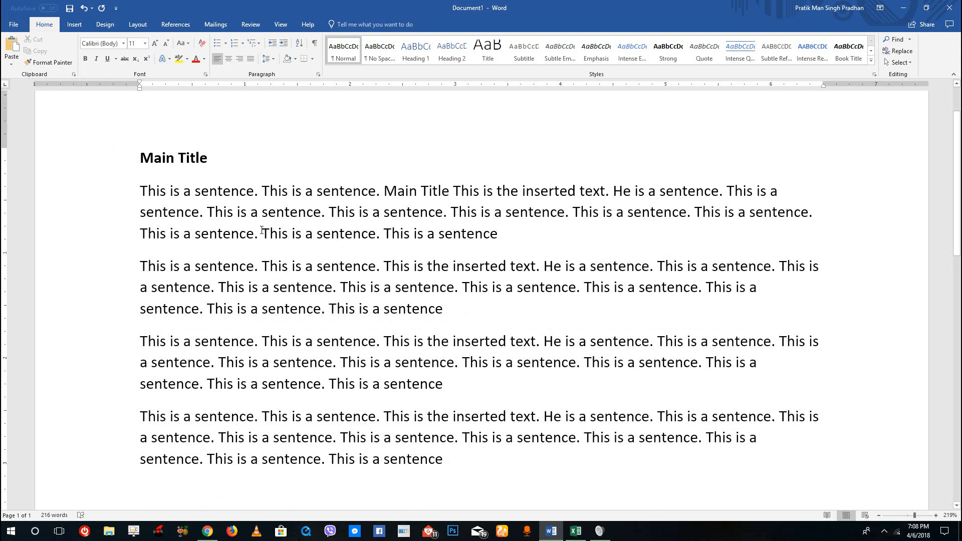
{"action": "mouse_move", "coordinate": [349, 292]}
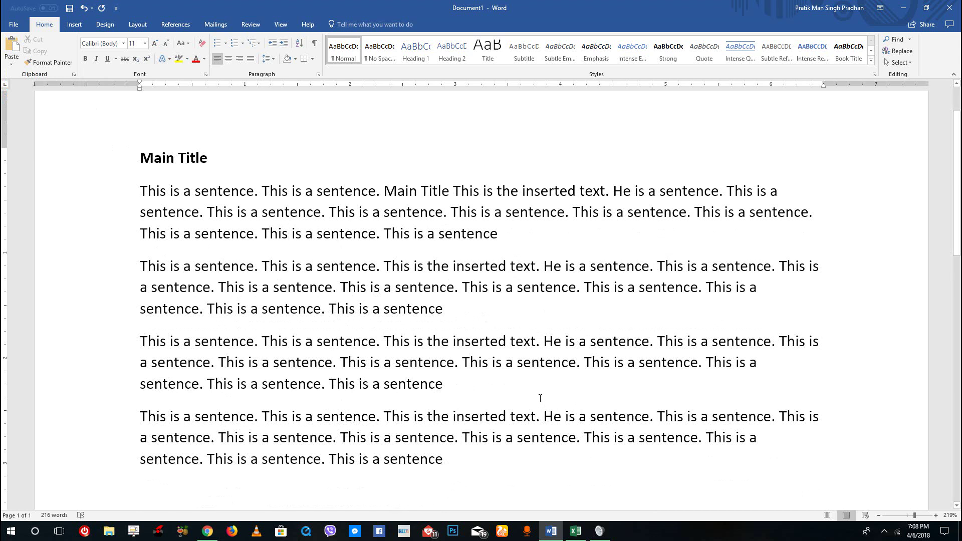
{"action": "left_click", "coordinate": [287, 235]}
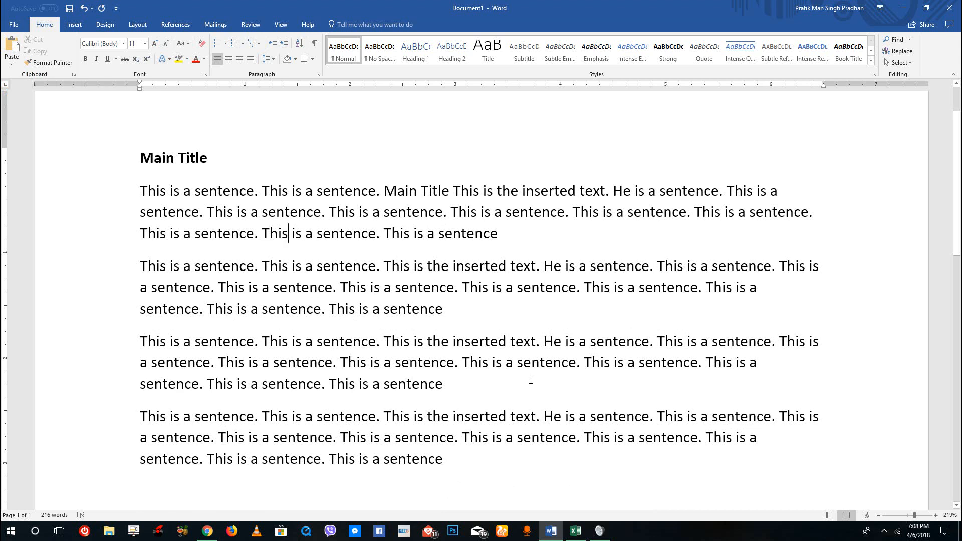